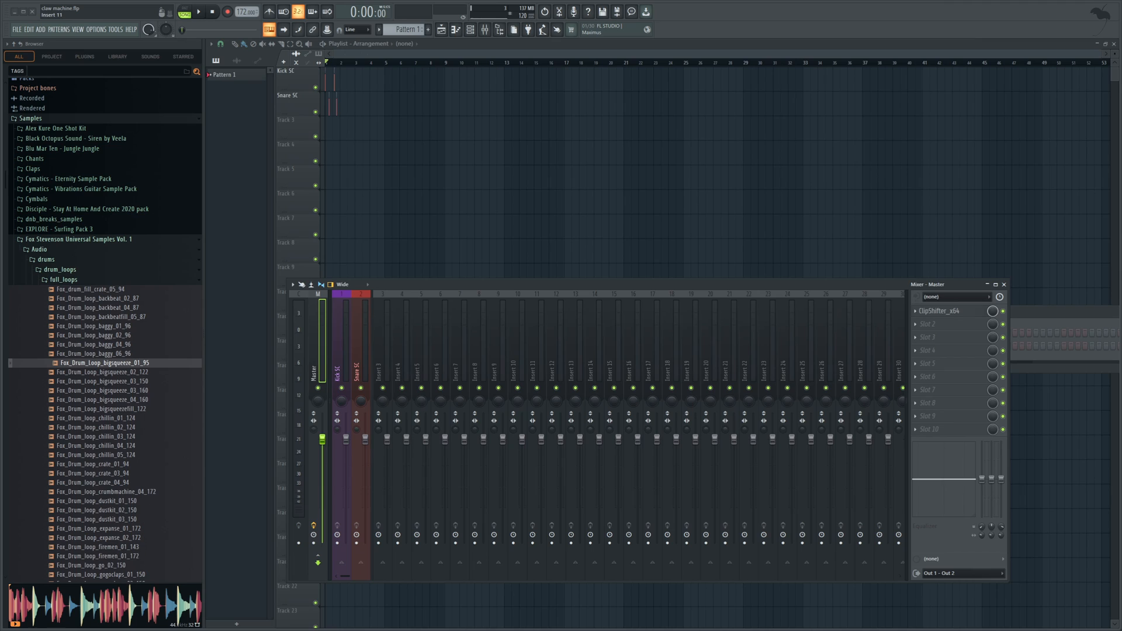
# Drop the Fox_Drum_Loop_bigsqueeze_01_95 sample from the Browser onto the start of Track 3.
pyautogui.click(107, 362)
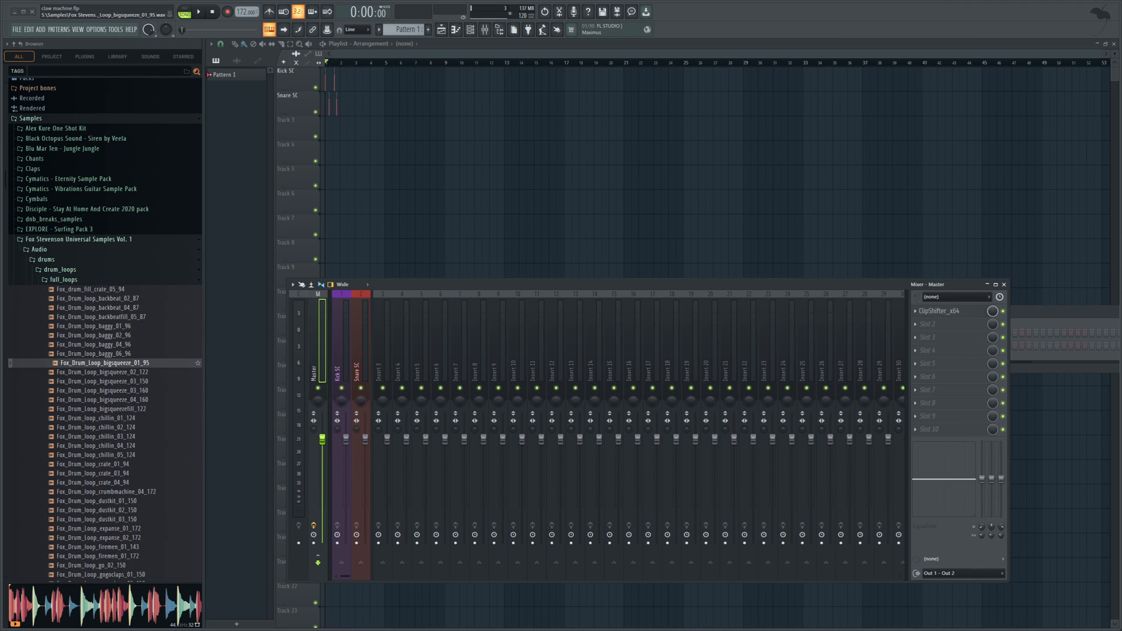
pyautogui.moveTo(100, 362); pyautogui.dragTo(375, 151)
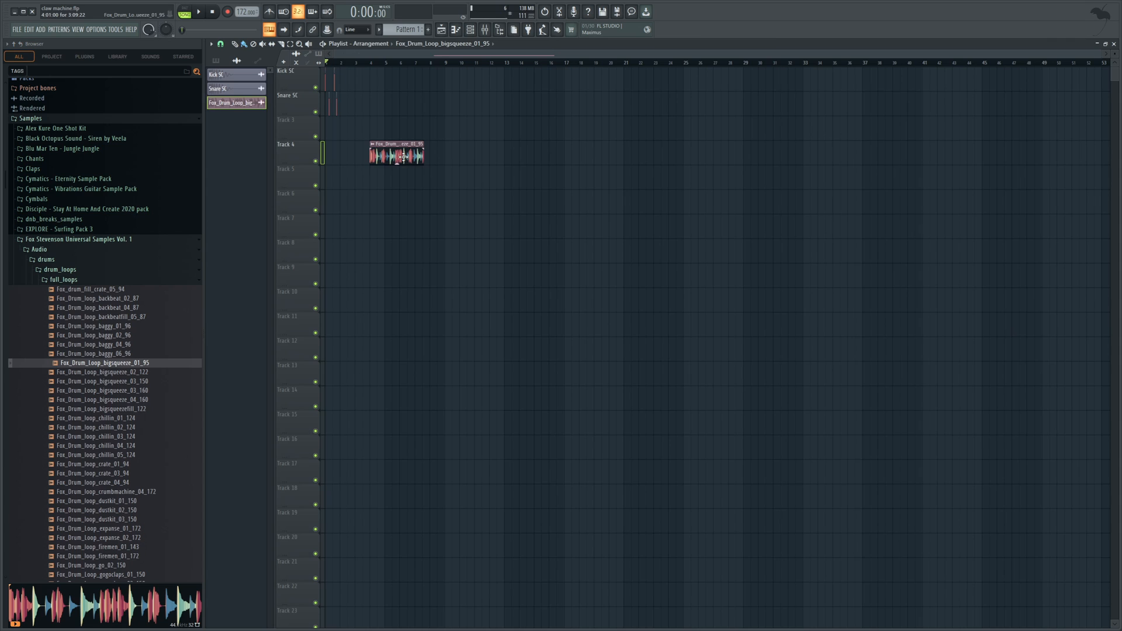
pyautogui.moveTo(398, 155); pyautogui.dragTo(350, 129)
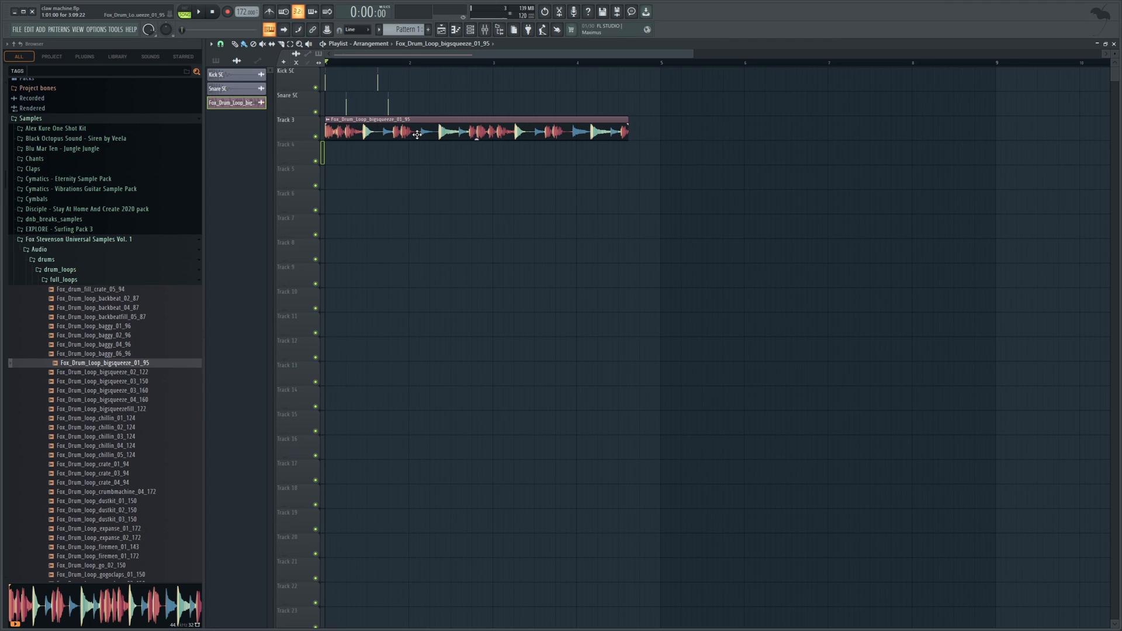
pyautogui.moveTo(422, 127)
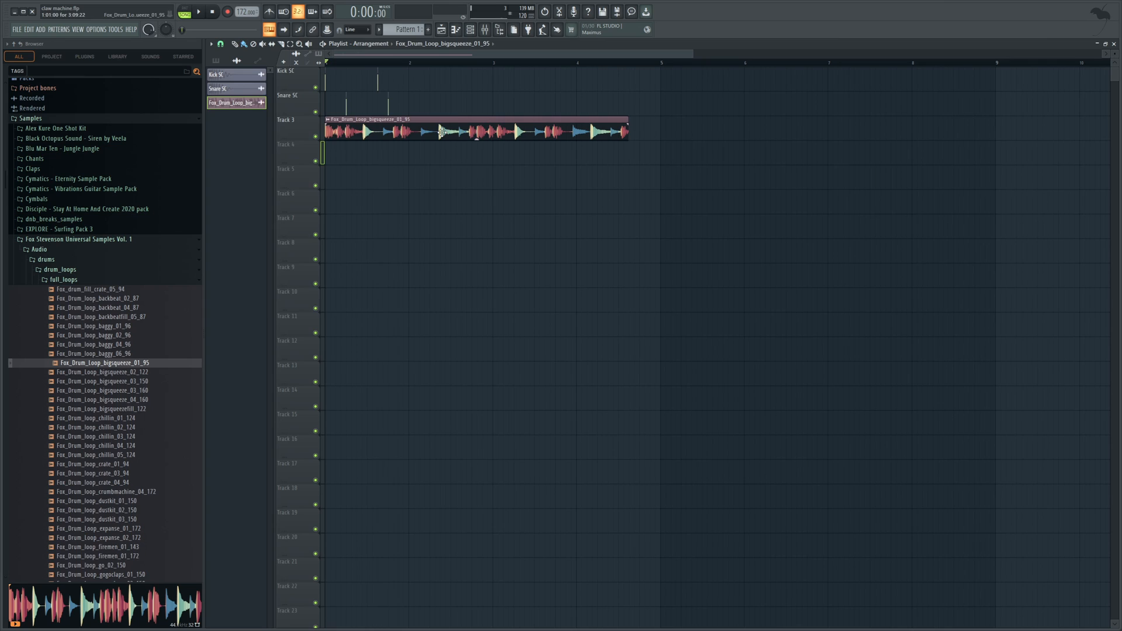
# Bring up the drum loop clip's Channel settings from the playlist.
pyautogui.doubleClick(472, 129)
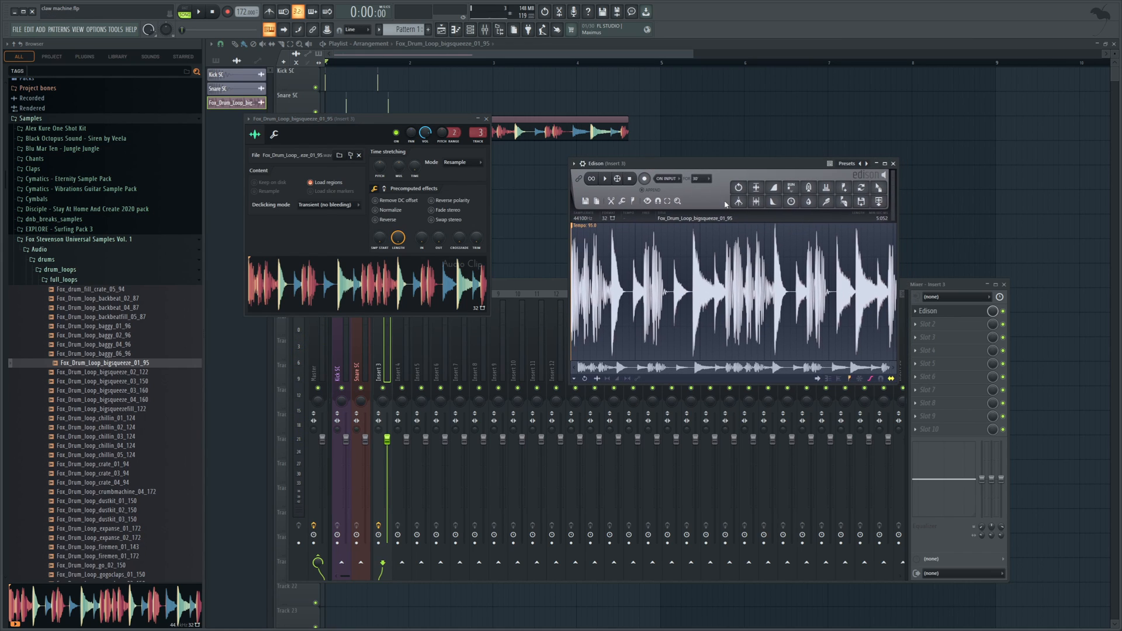
# Start the Claw Machine tool and attach a 95 BPM tempo to the sample when warned.
pyautogui.click(739, 201)
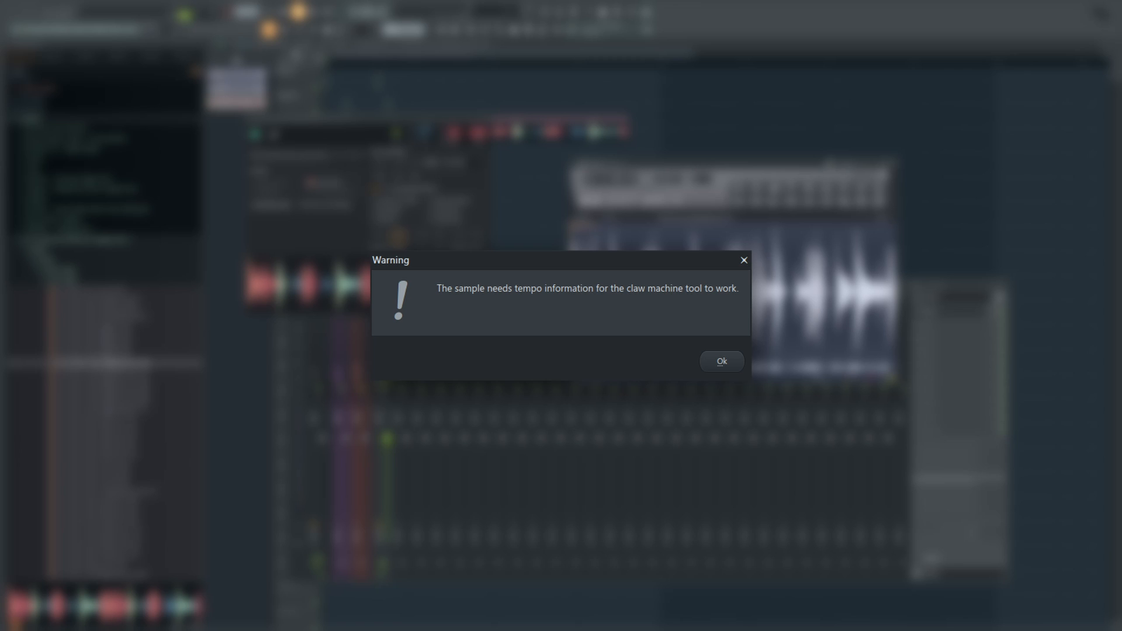
pyautogui.click(721, 362)
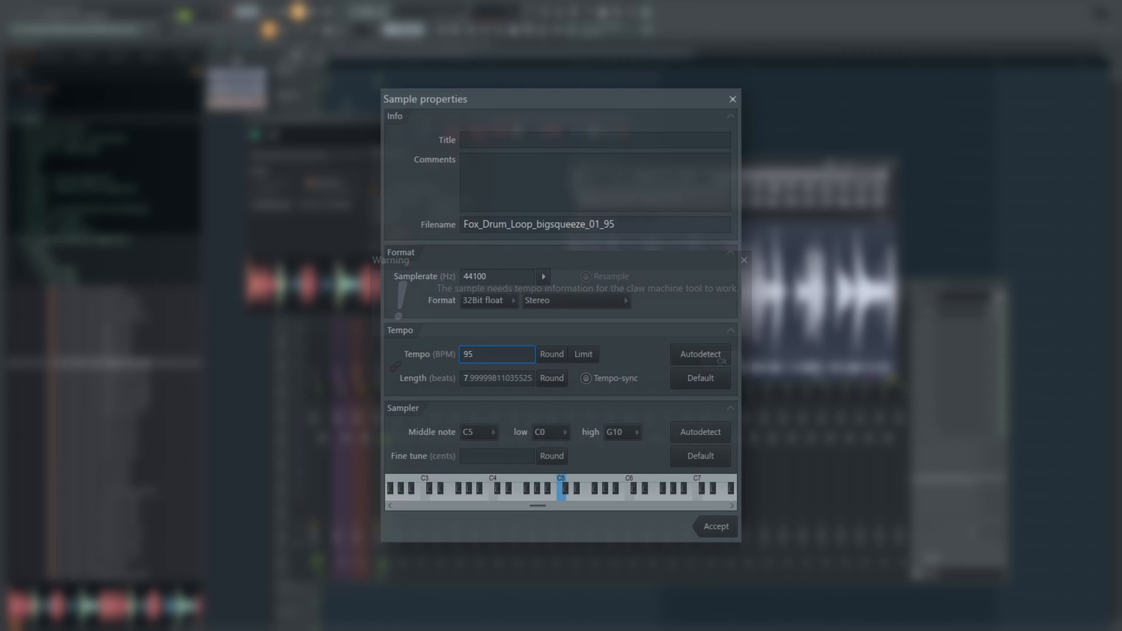
pyautogui.click(721, 362)
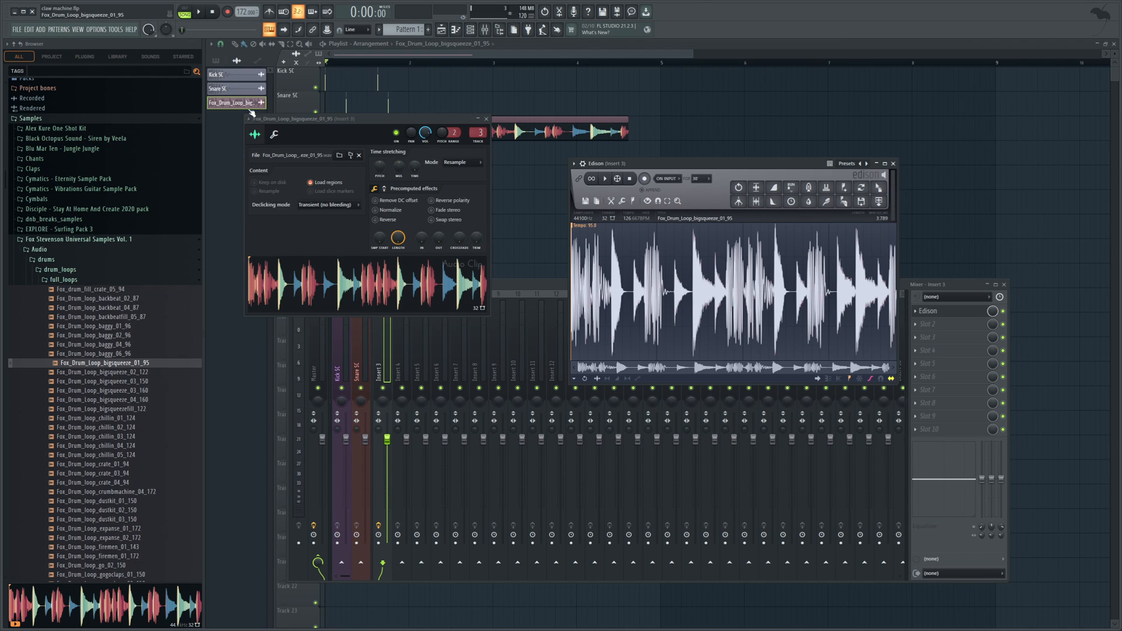
# Play back the project once to hear the processed drum loop, then stop.
pyautogui.click(196, 12)
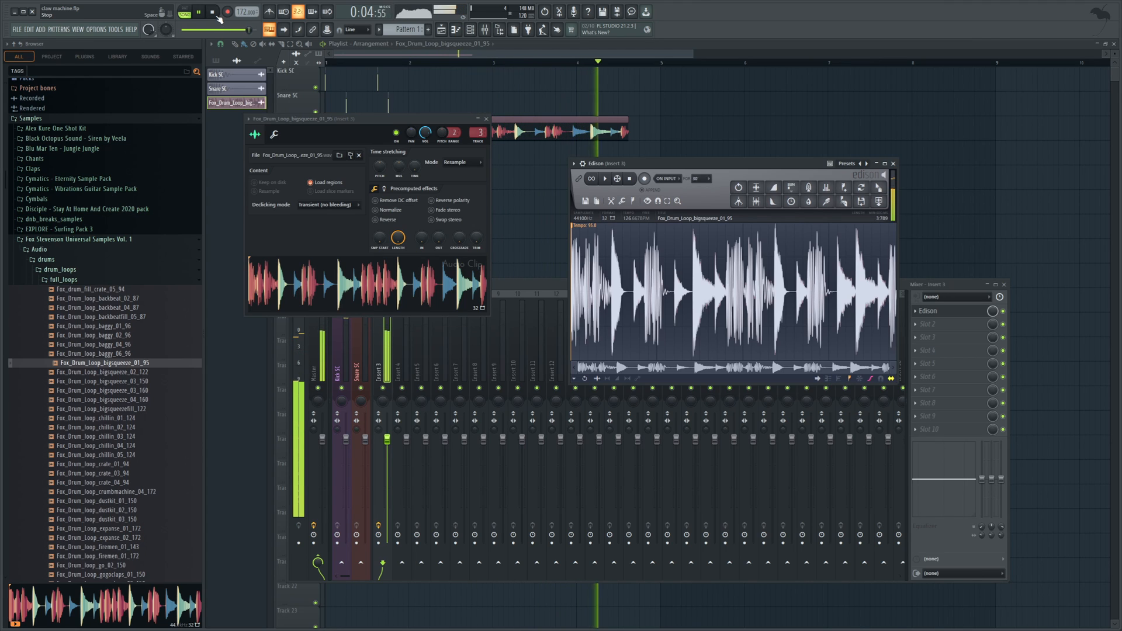
pyautogui.click(605, 178)
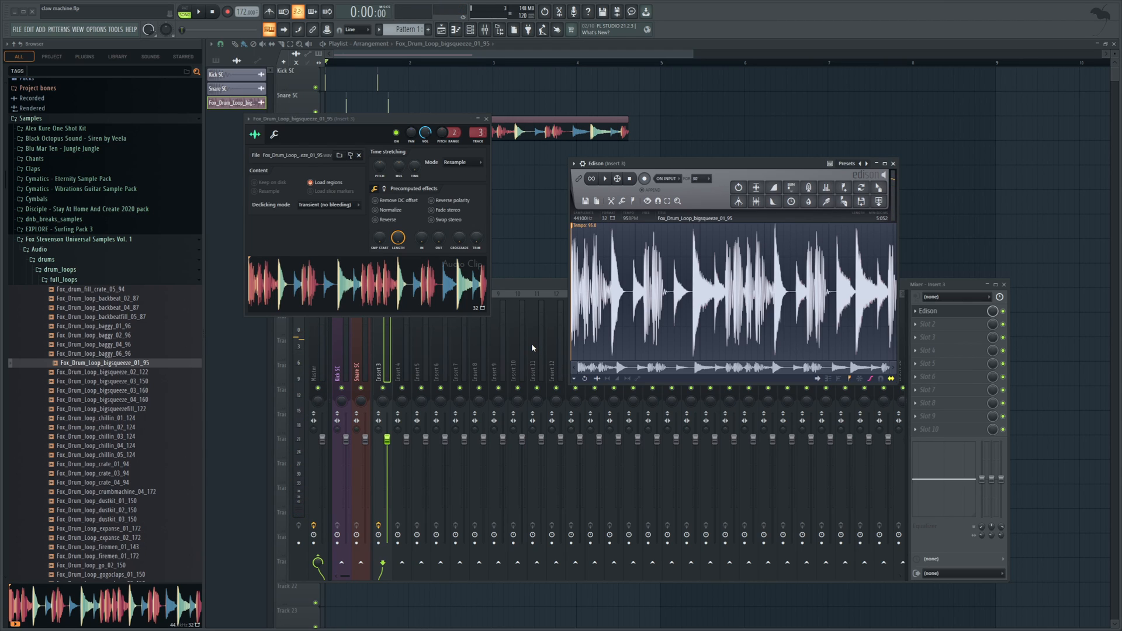
pyautogui.moveTo(598, 281)
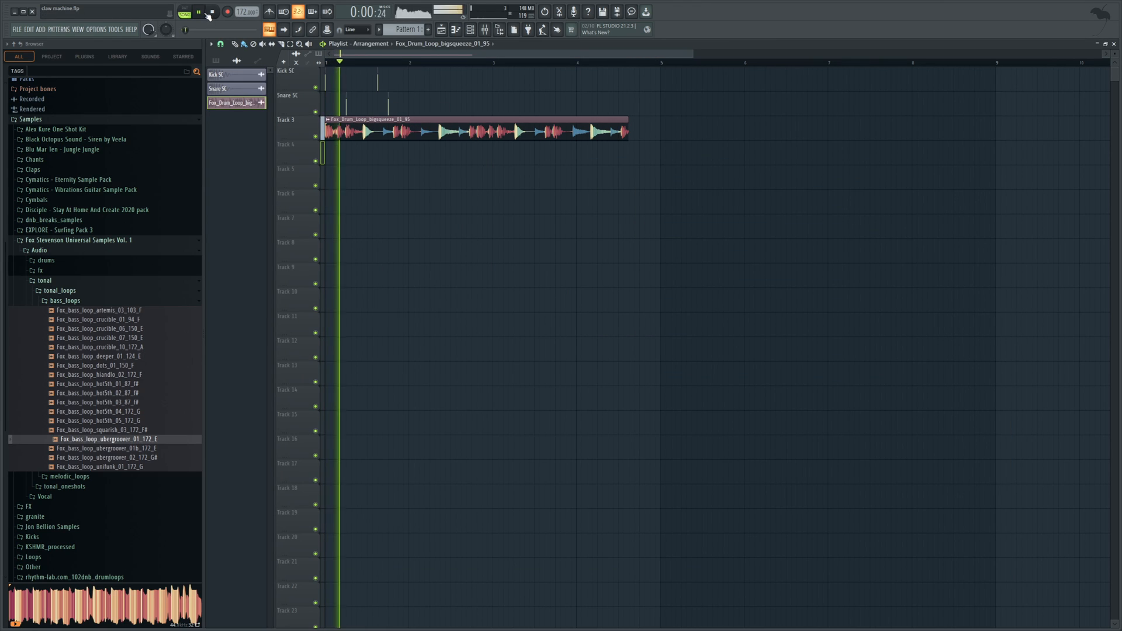
# Stretch the Track 3 drum loop clip out so its pattern spans more bars, and play it.
pyautogui.click(212, 12)
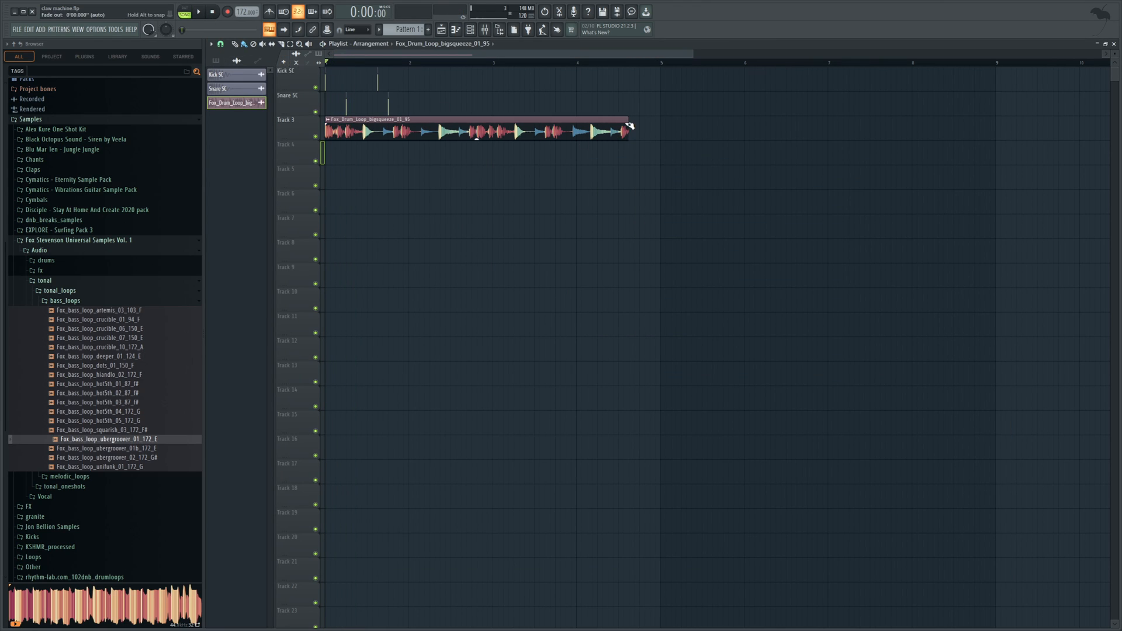
pyautogui.click(198, 11)
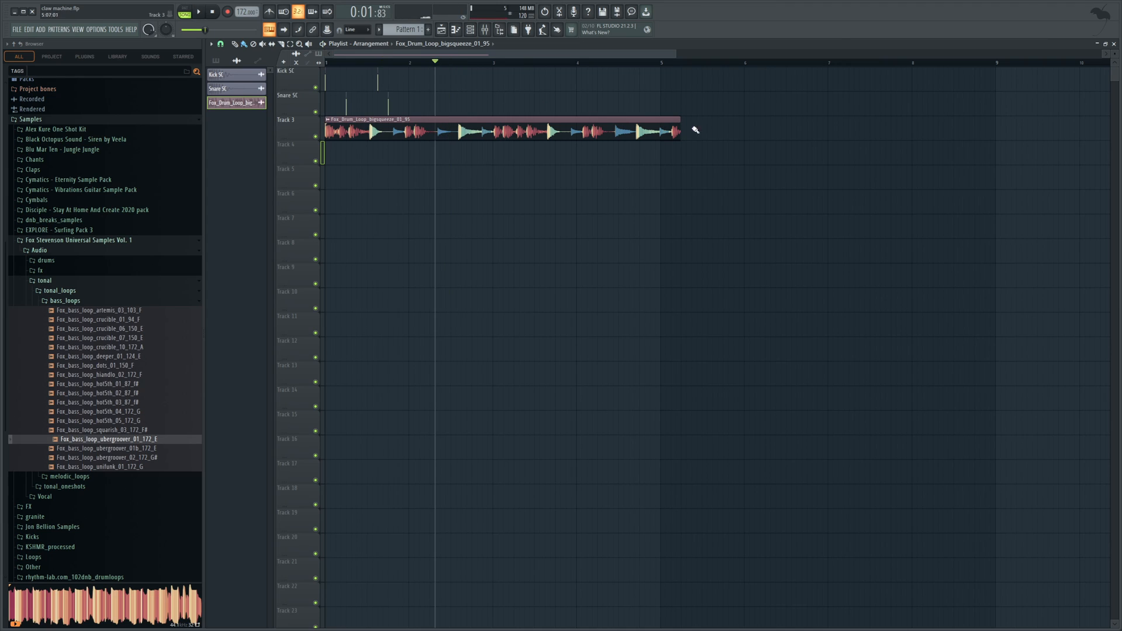
pyautogui.click(197, 12)
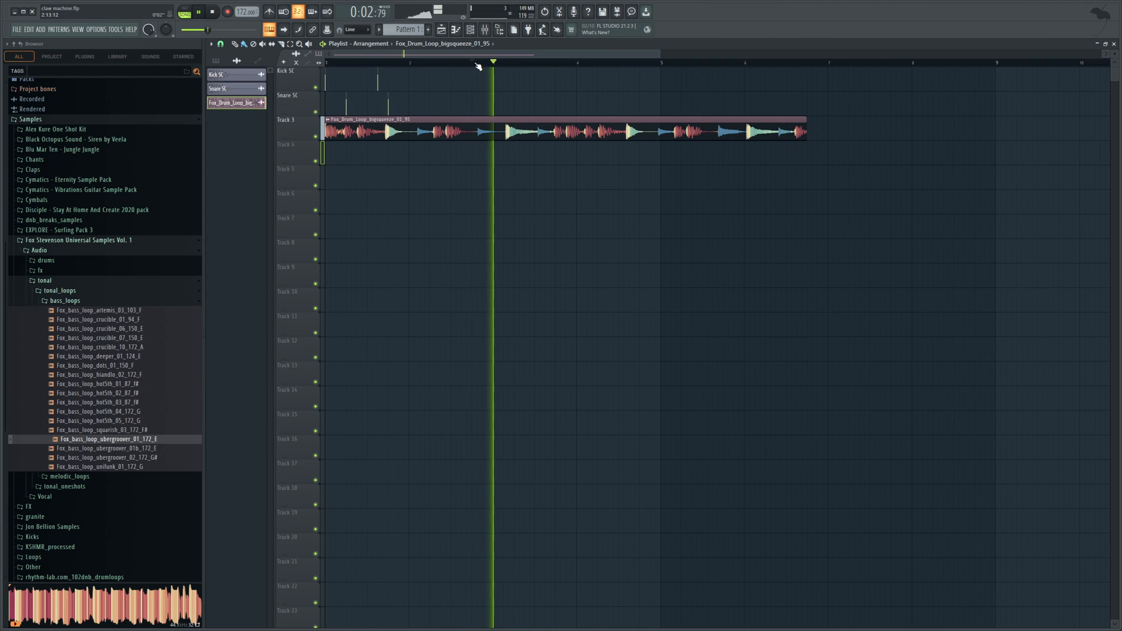